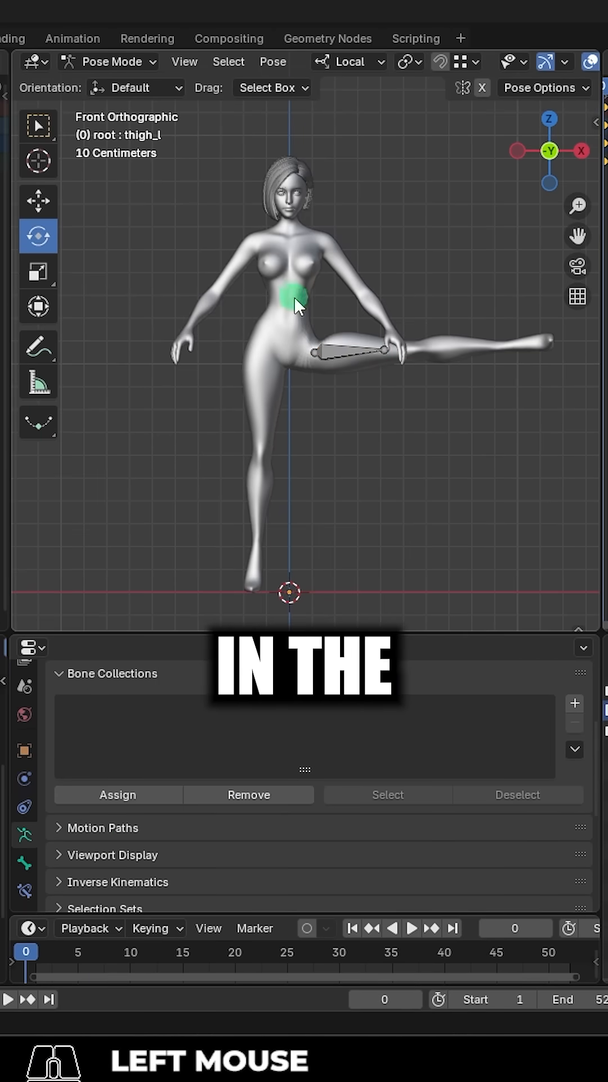
Step: Select the SM_Body mesh in Object Mode with the hipL shape key active
click(111, 61)
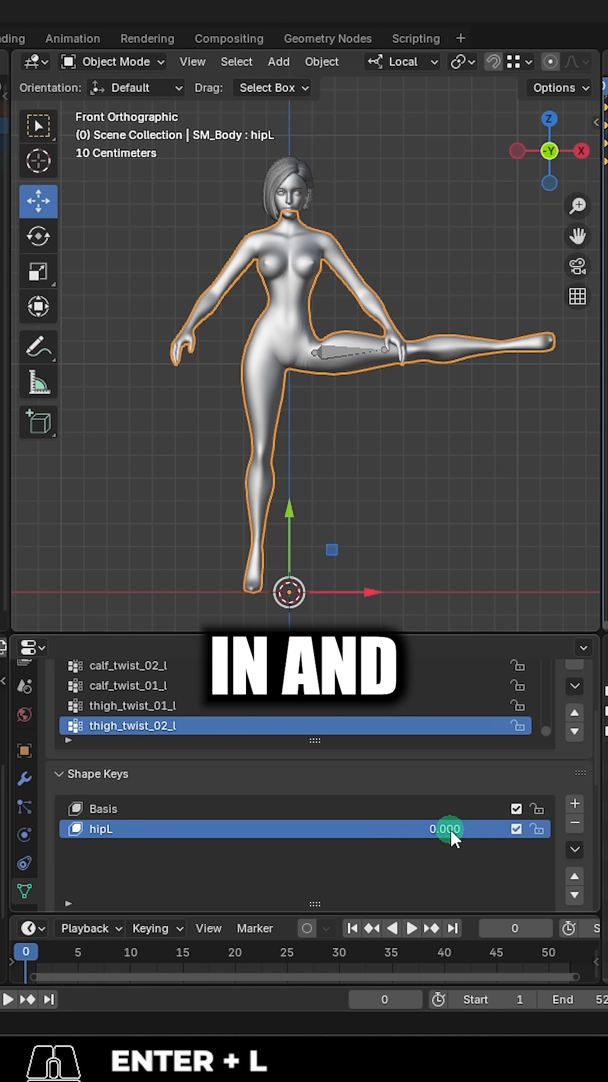
Step: Grab-brush the back and front of the hip crease into the hipL shape key
click(110, 60)
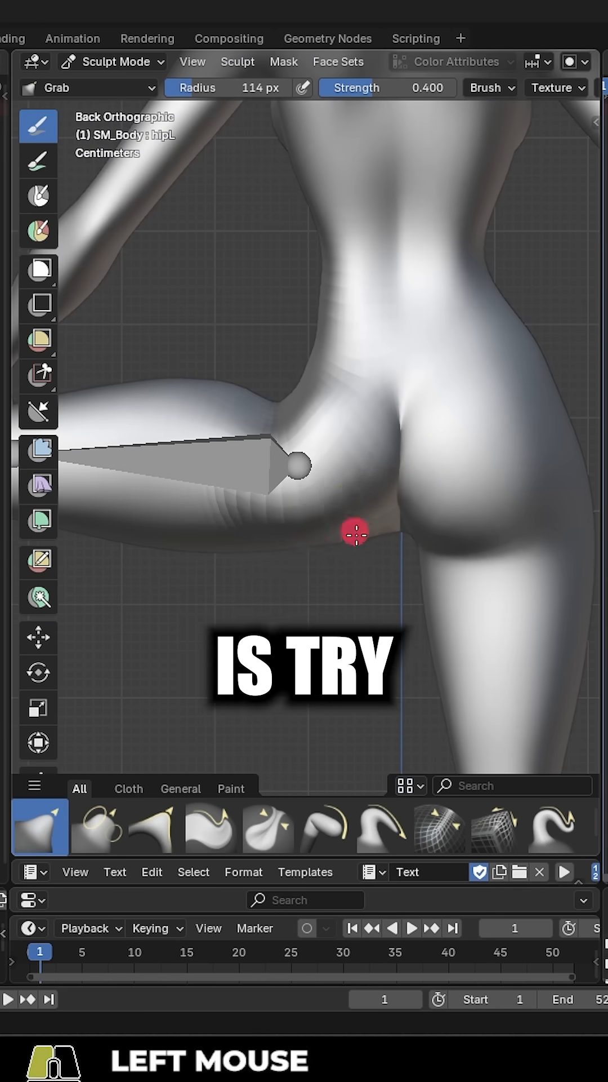
drag(355, 530, 454, 491)
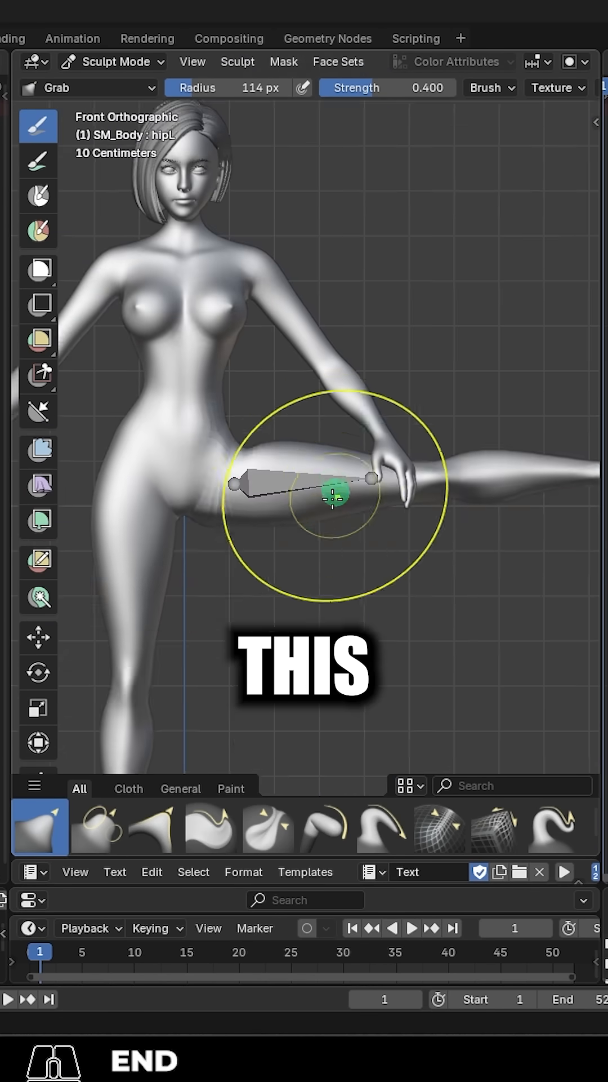
click(114, 61)
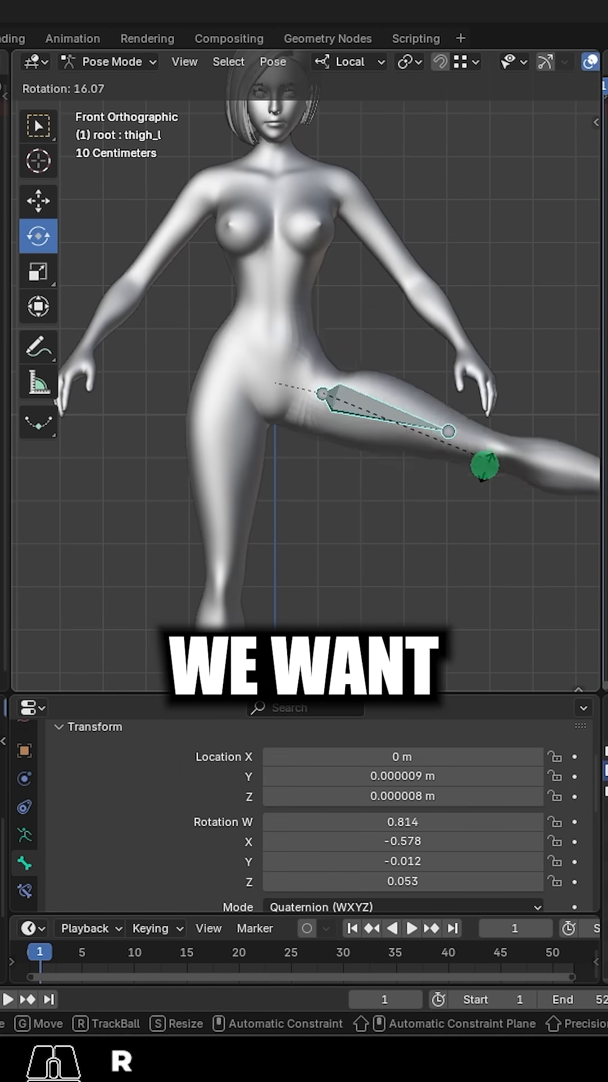
Step: Rotate the left thigh bone around its local X axis to test the hip, then reset it to rest
drag(484, 463, 374, 573)
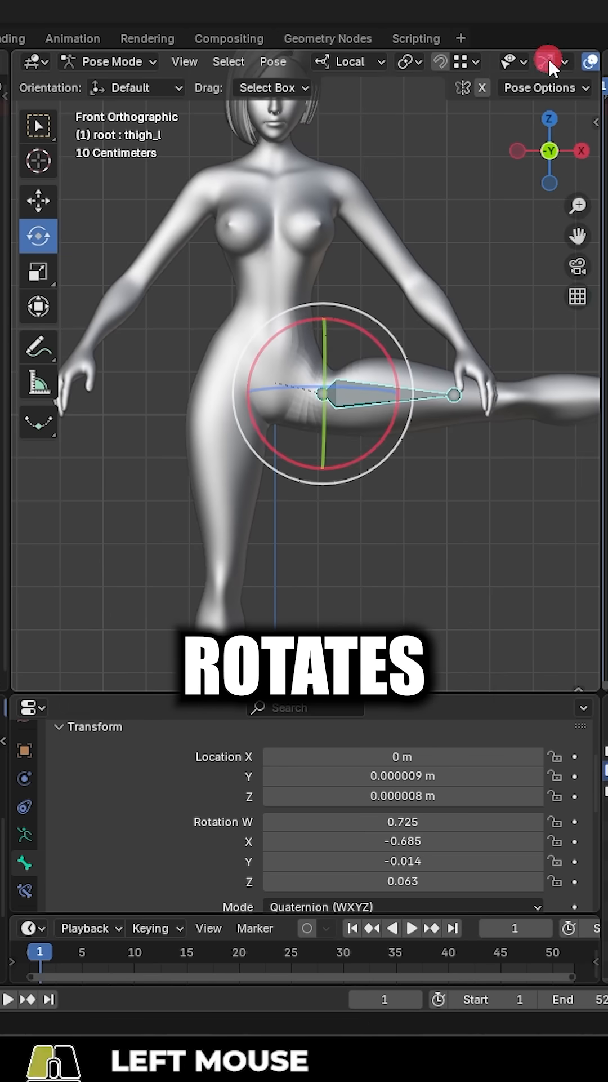
mouse_move(378, 442)
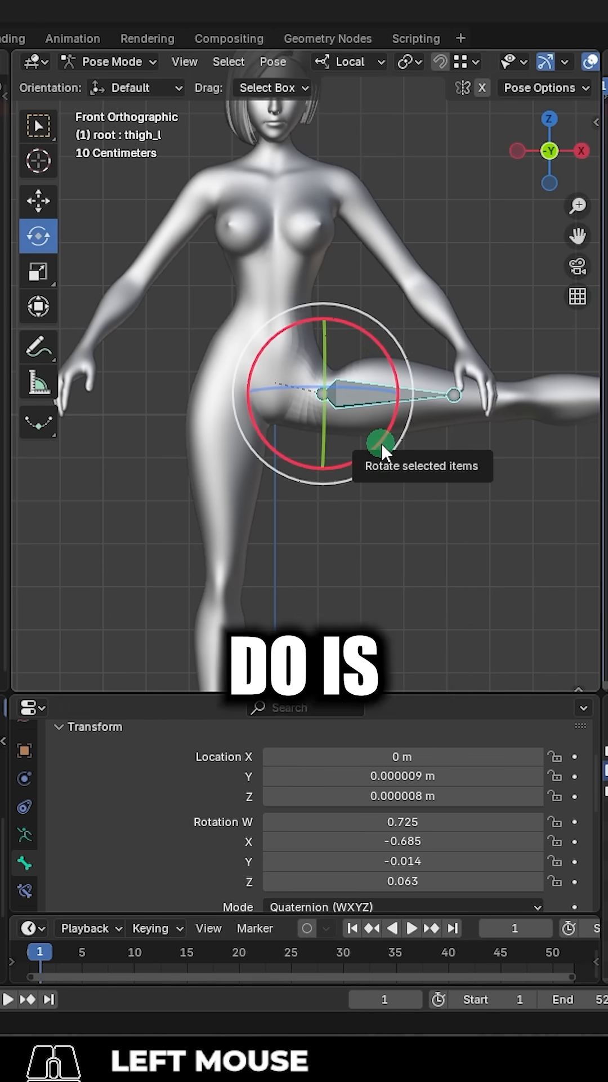
drag(380, 445, 351, 521)
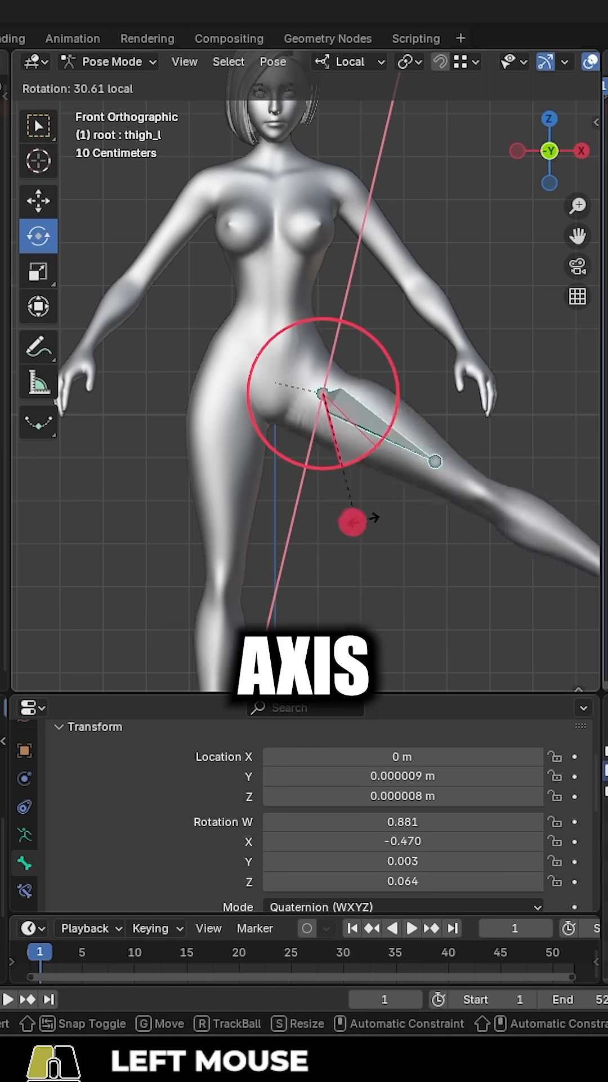
drag(352, 522, 391, 514)
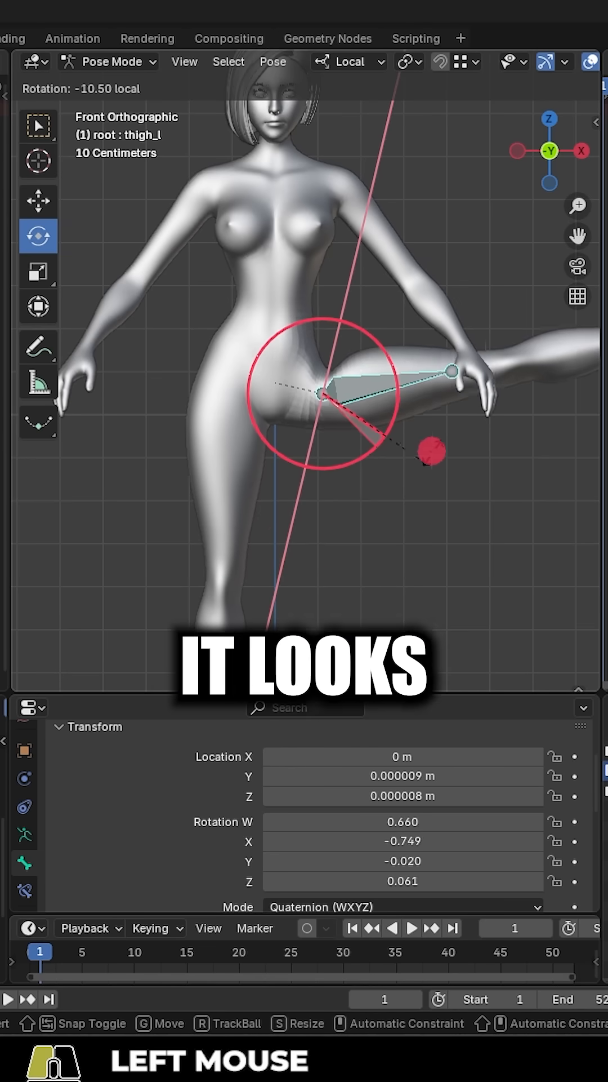
key(ctrl+z)
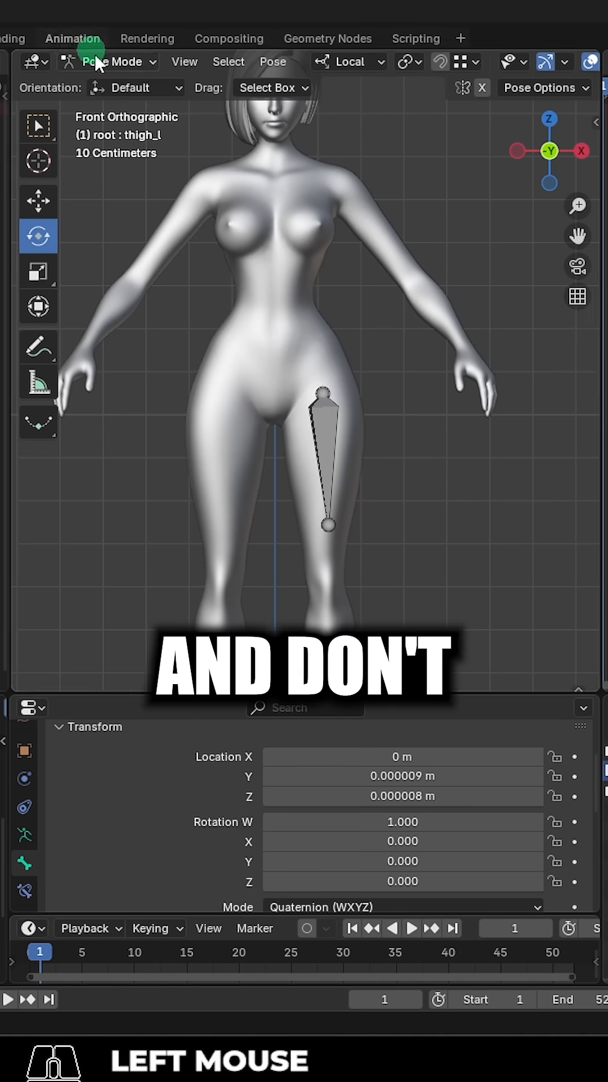
Step: Add a driver on the hipL value using the thigh bone's X rotation
click(117, 61)
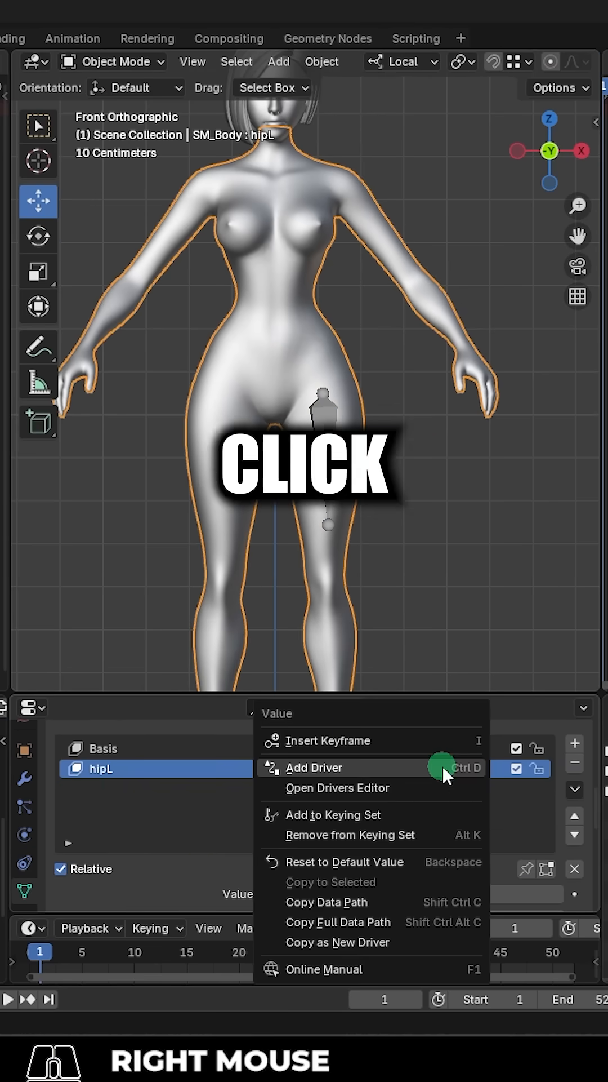
click(314, 768)
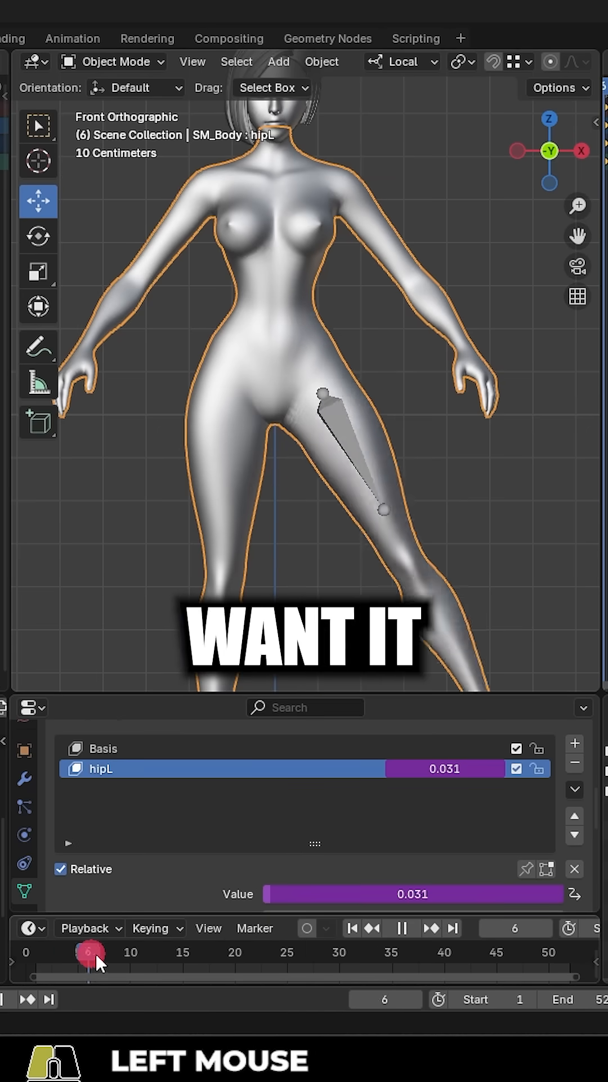
drag(88, 952, 174, 952)
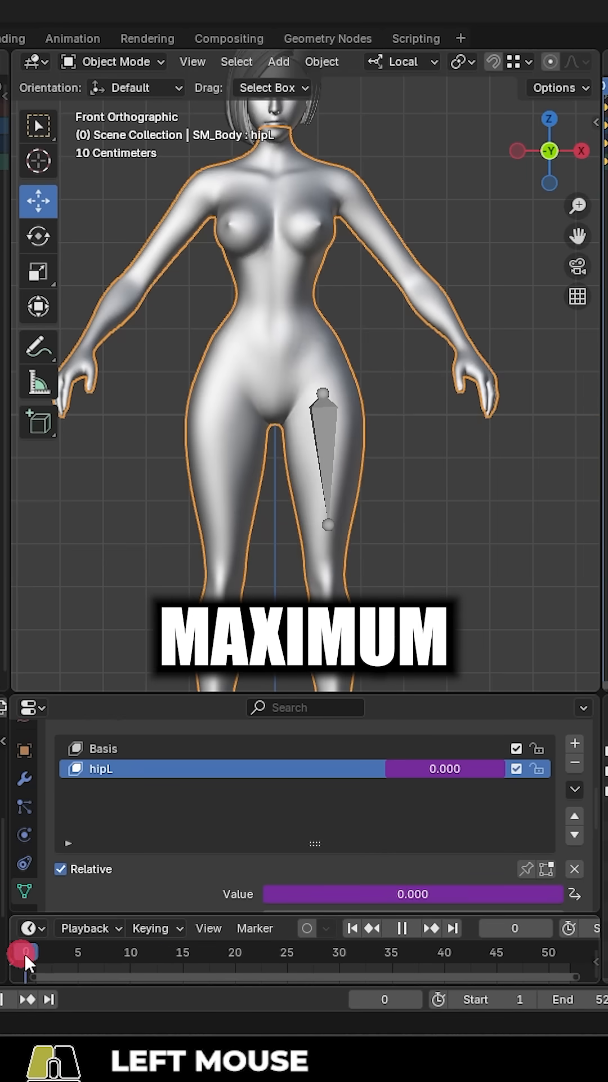
drag(26, 951, 163, 951)
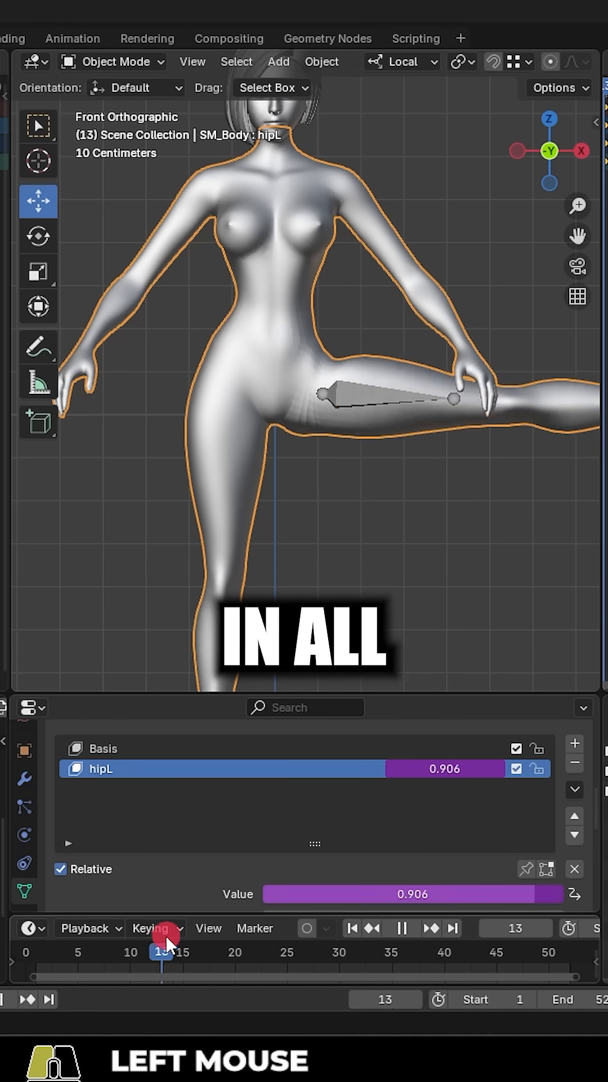